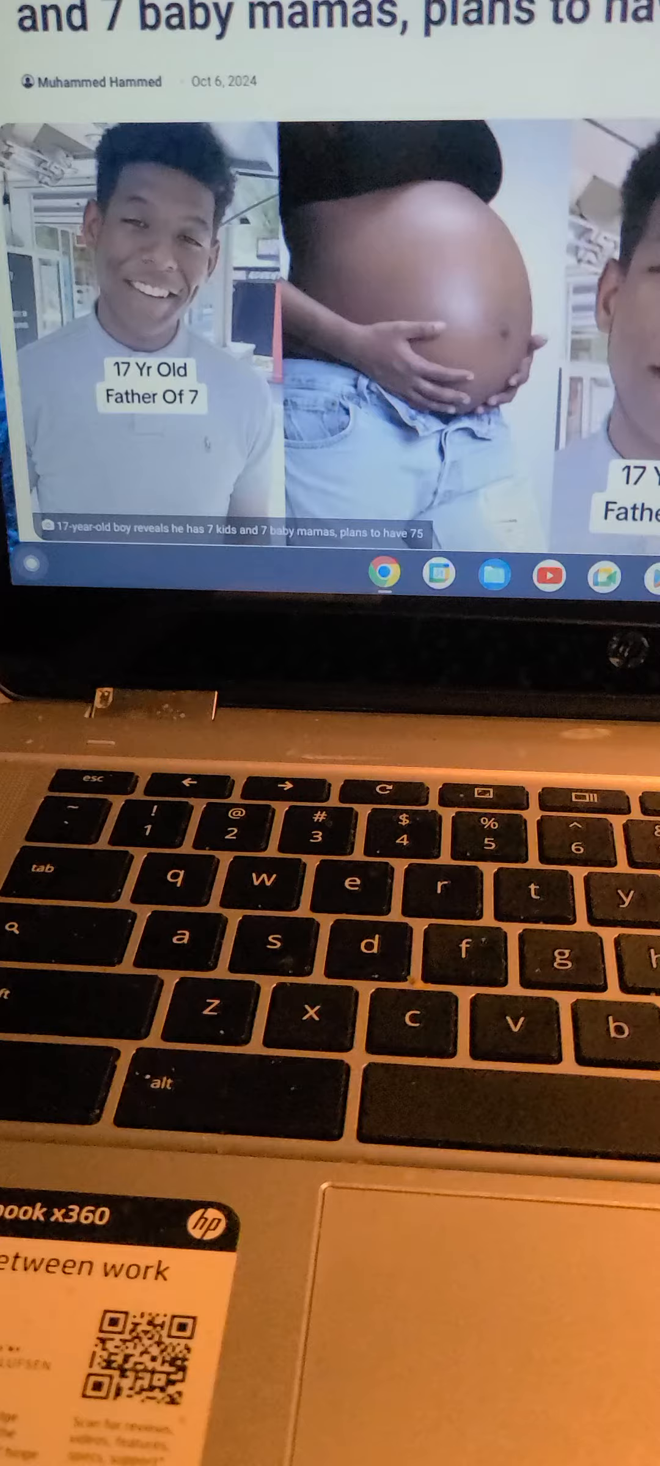
scroll("down", 3)
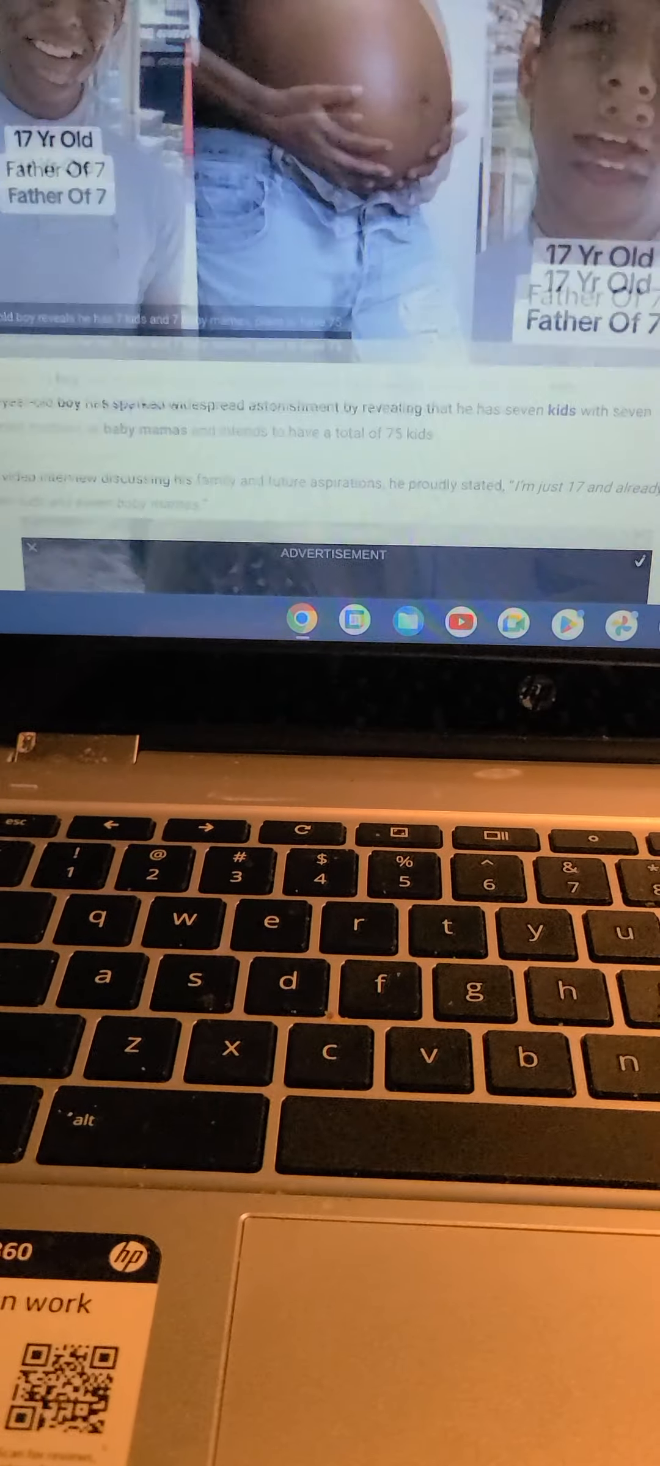